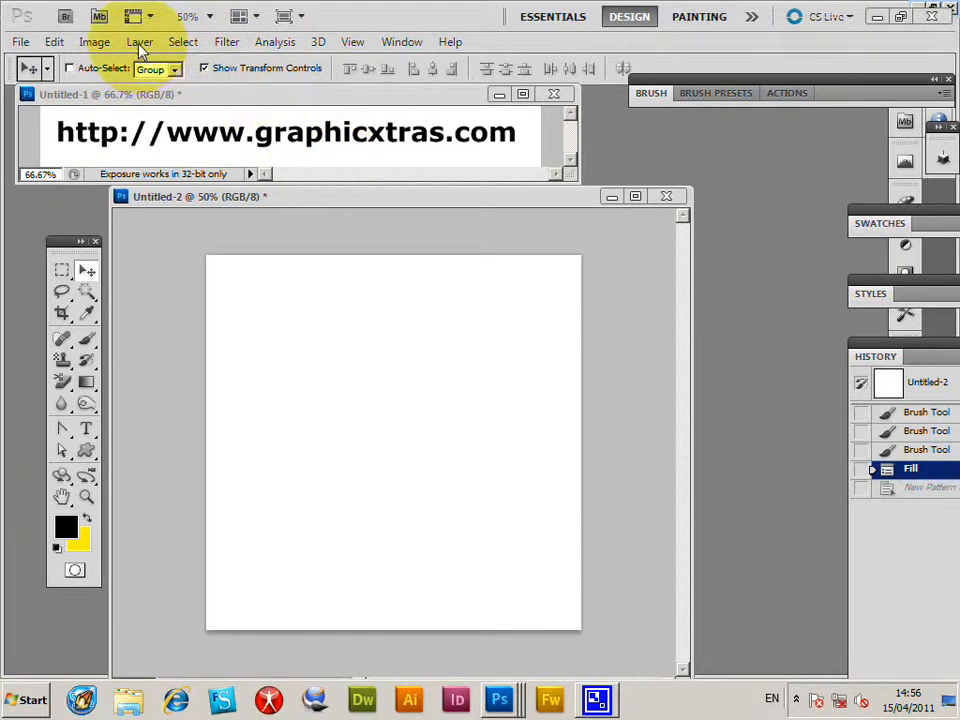
# Step: Add a pattern fill layer using the orange circular pattern
pyautogui.click(139, 41)
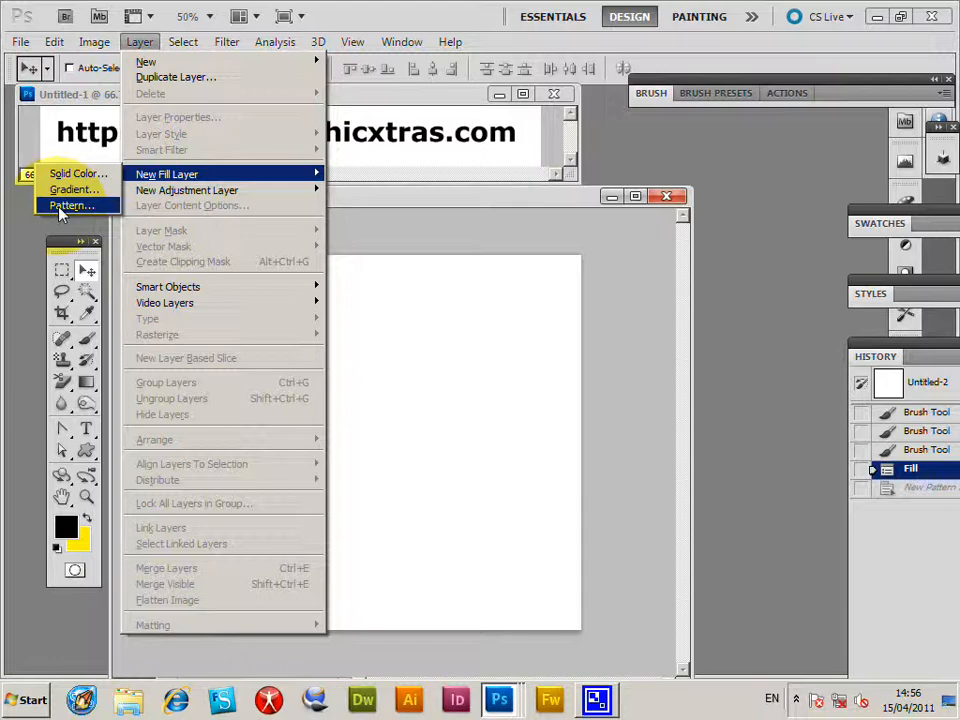
pyautogui.click(70, 205)
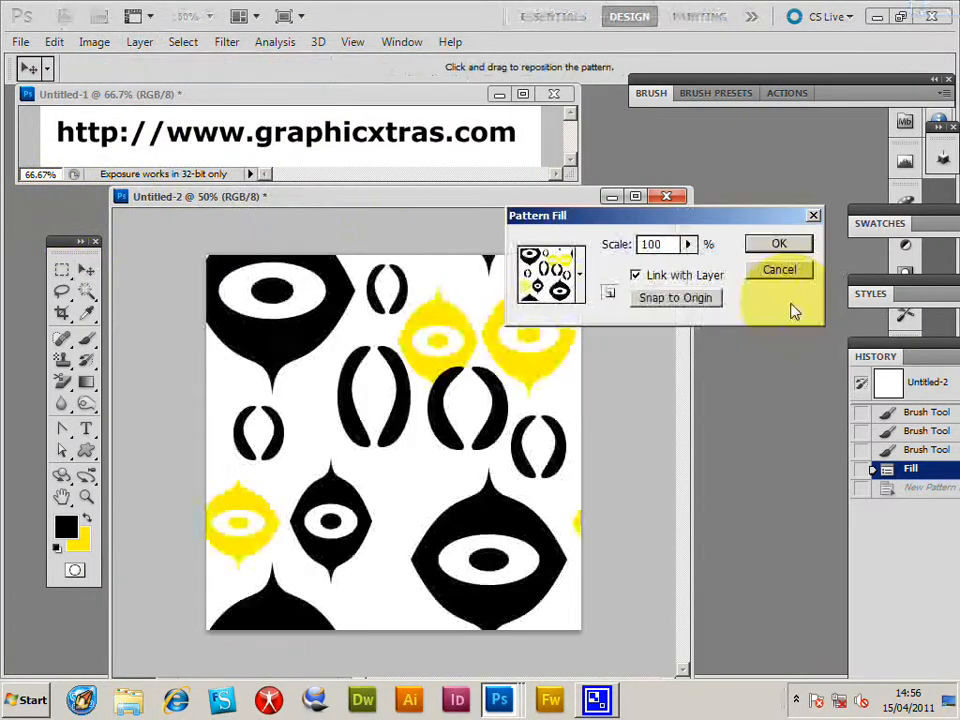
pyautogui.click(580, 273)
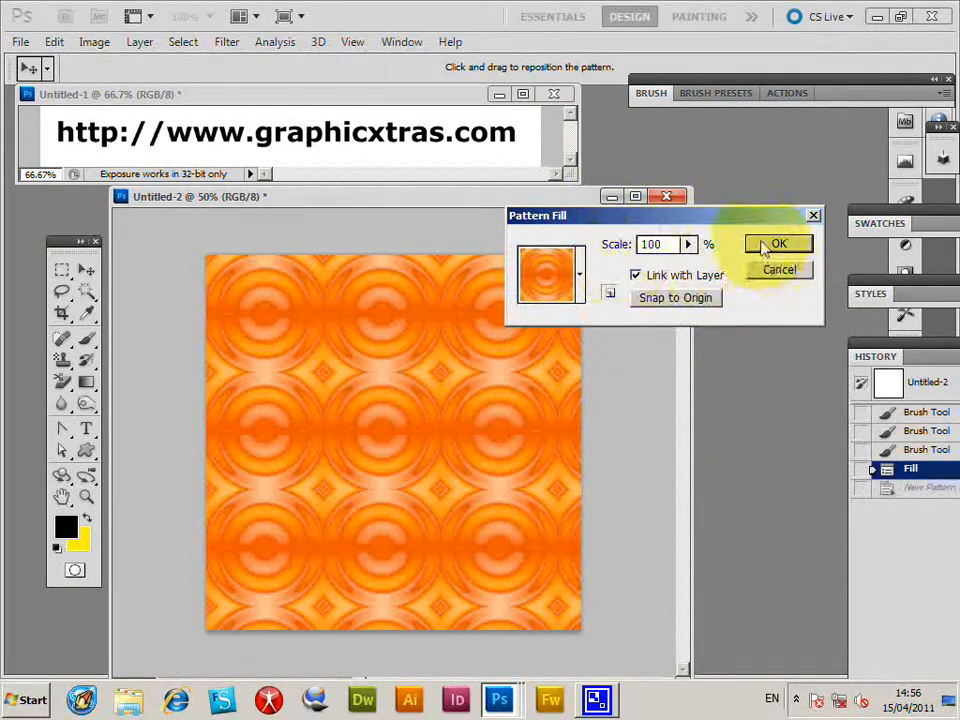
# Step: Scale the orange pattern fill to 205% and apply it
pyautogui.moveTo(660, 263); pyautogui.dragTo(725, 263)
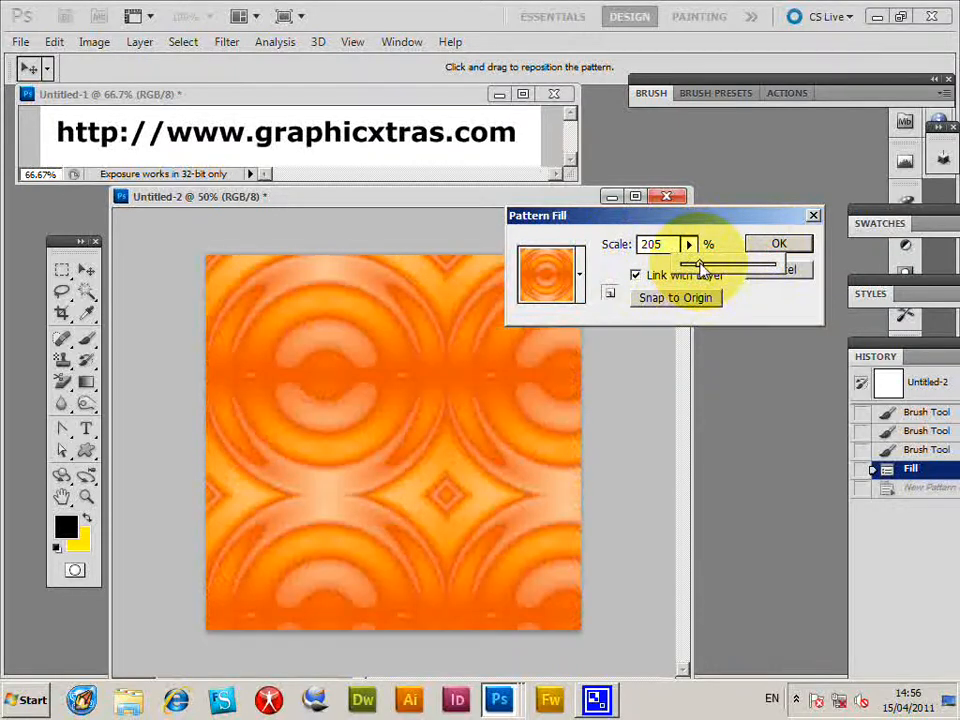
pyautogui.click(779, 243)
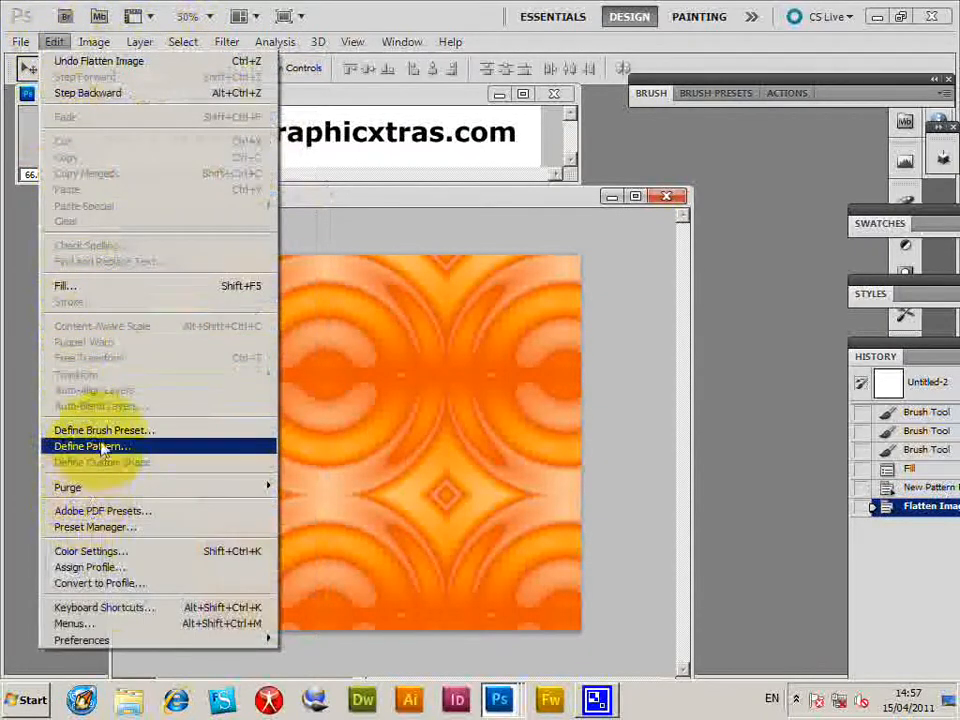
# Step: Define the orange canvas as brush preset 'Sampled Brush 2'
pyautogui.click(104, 430)
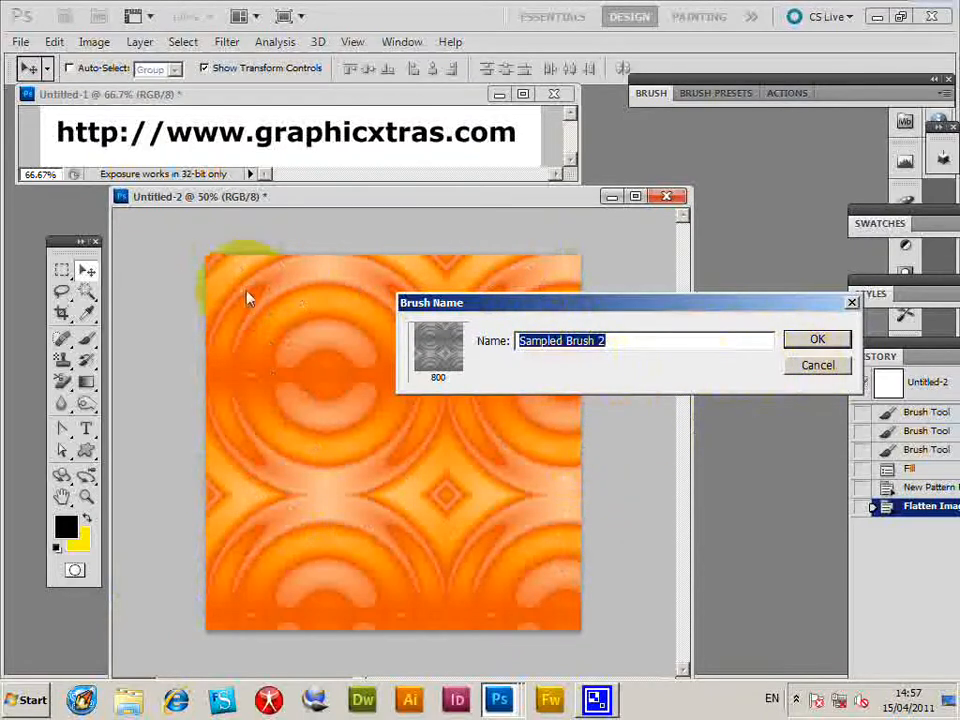
pyautogui.moveTo(427, 247)
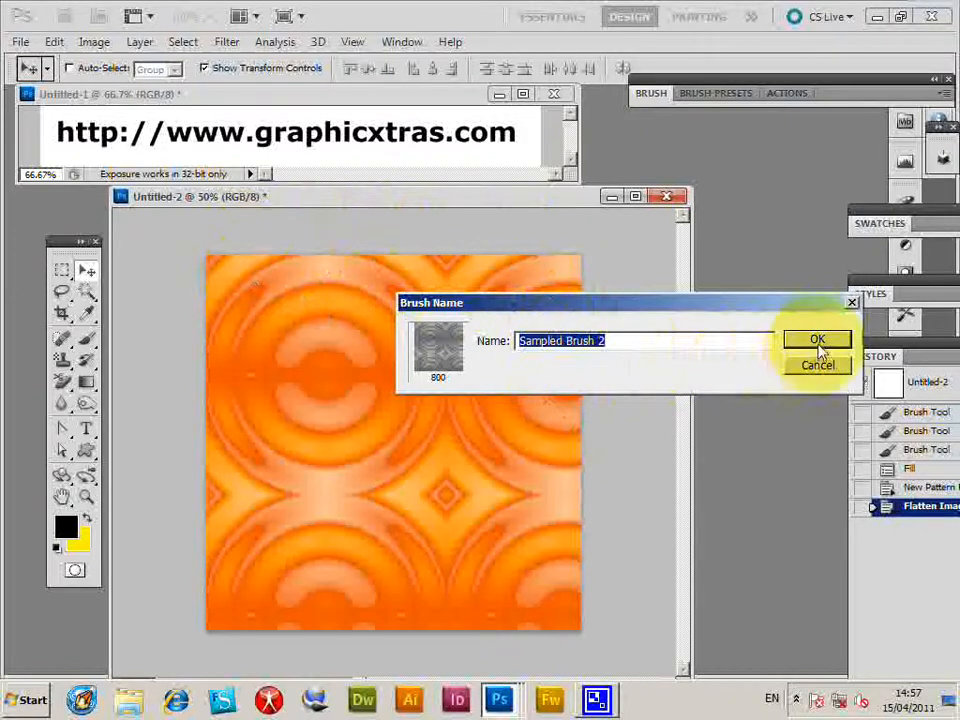
pyautogui.click(817, 340)
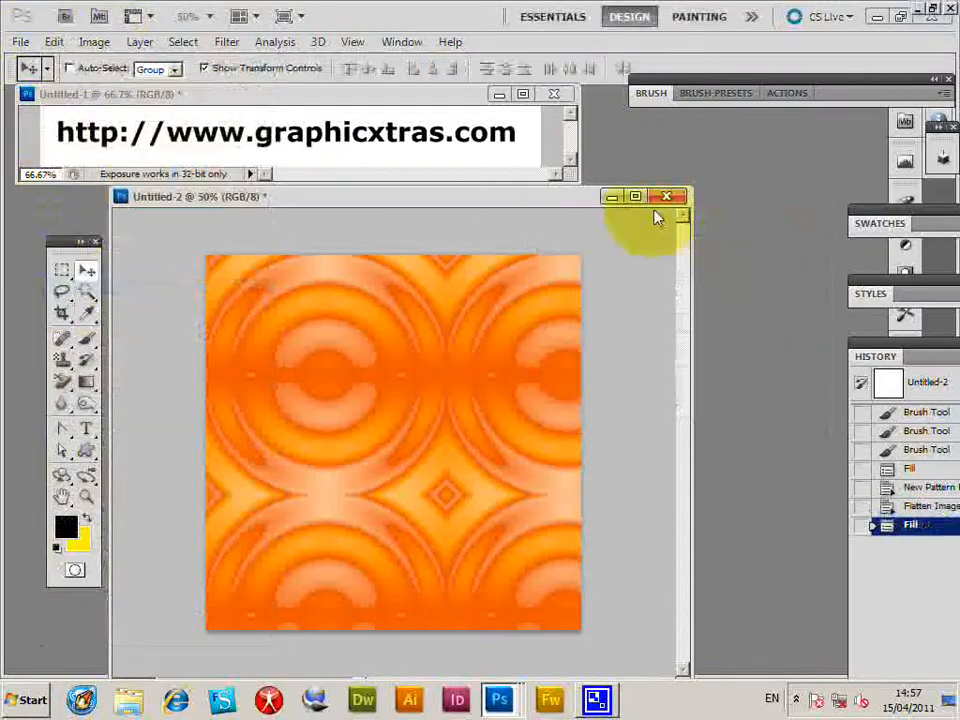
# Step: Test-stamp the new sampled brush, then revert to the blank canvas via History
pyautogui.click(80, 68)
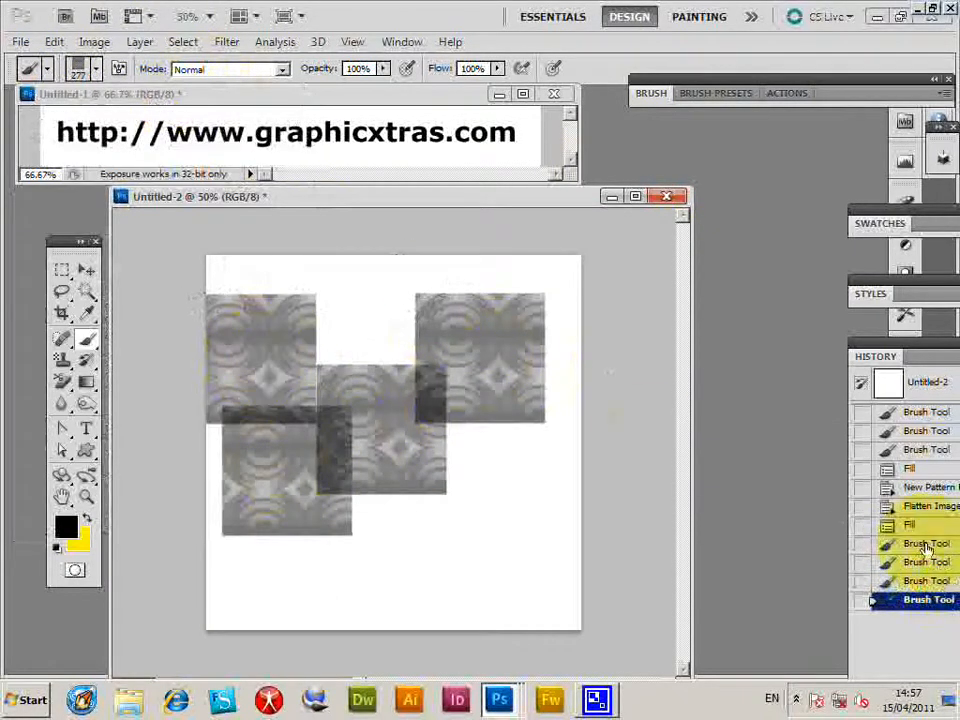
pyautogui.click(910, 524)
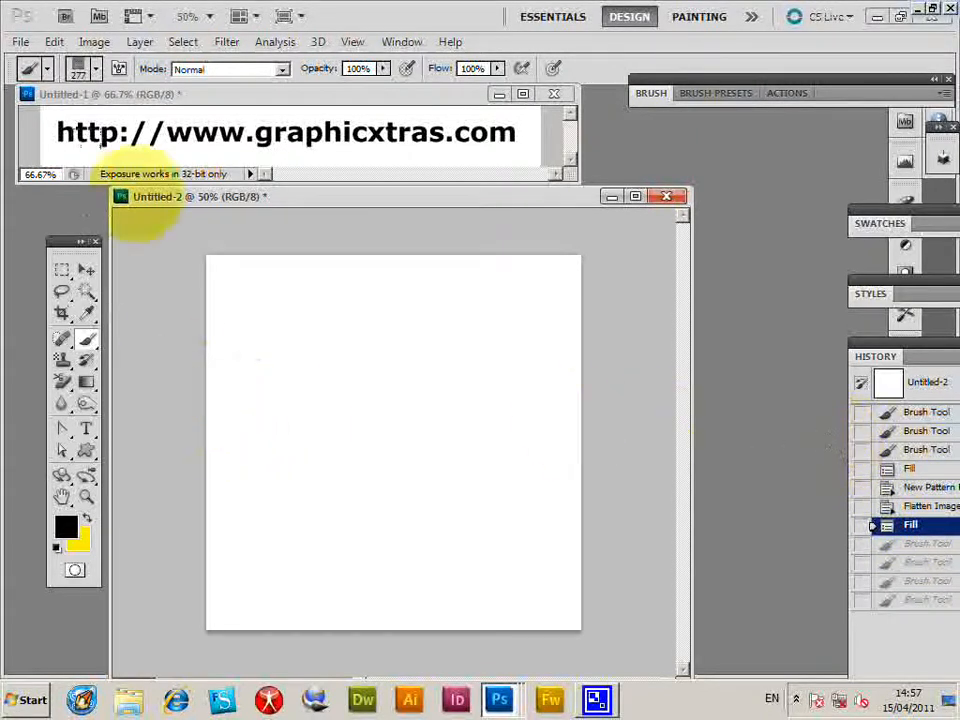
pyautogui.click(139, 41)
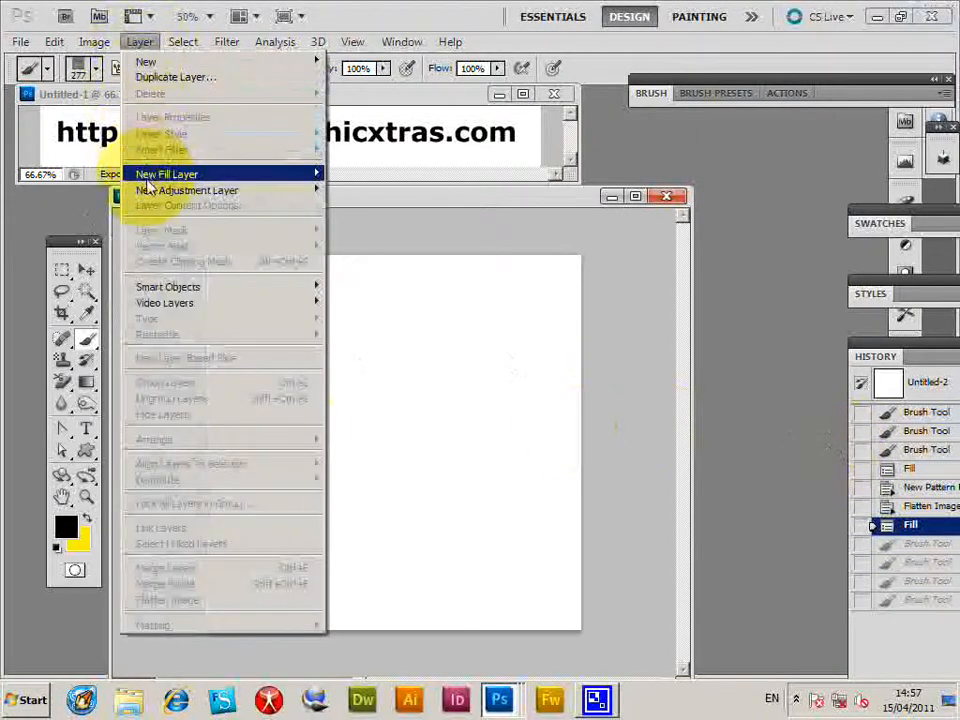
# Step: Start a pattern fill and choose Replace Patterns without saving current patterns
pyautogui.click(166, 173)
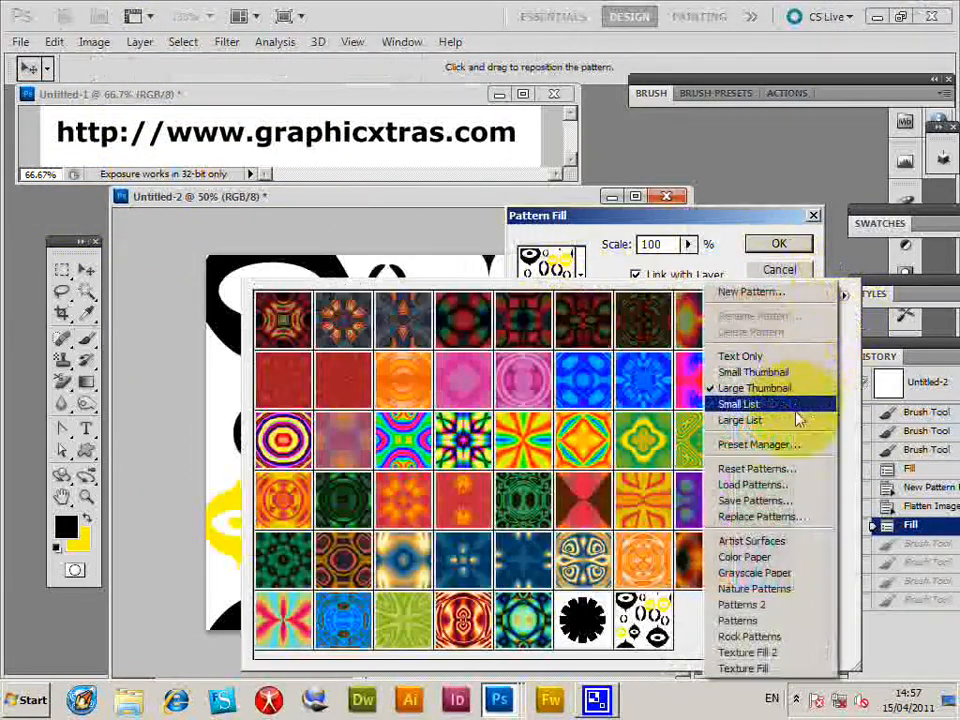
pyautogui.click(756, 516)
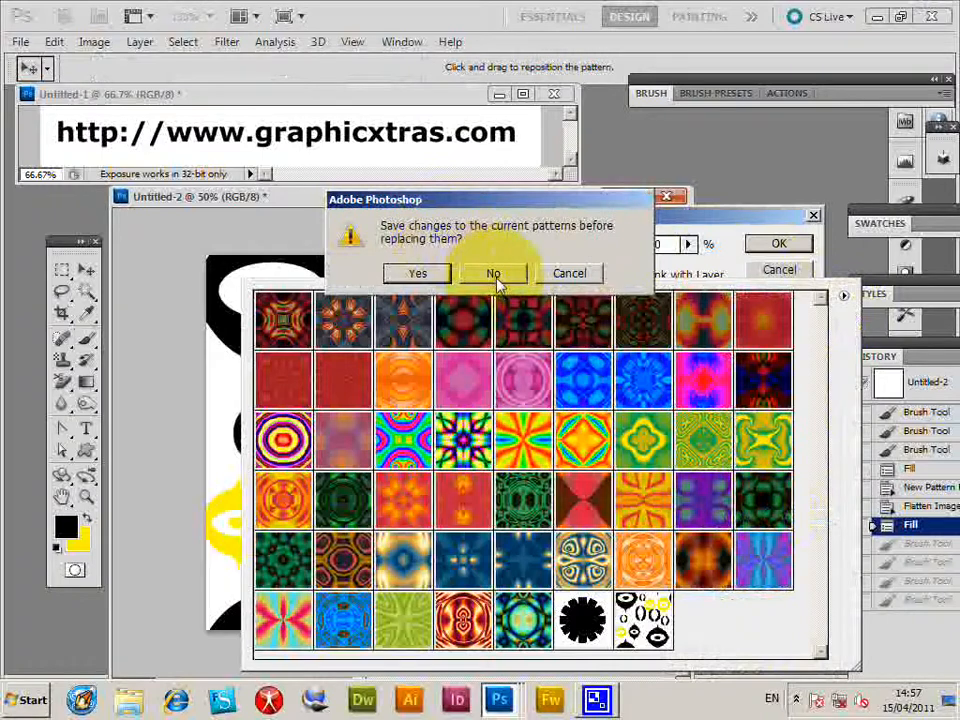
pyautogui.click(492, 273)
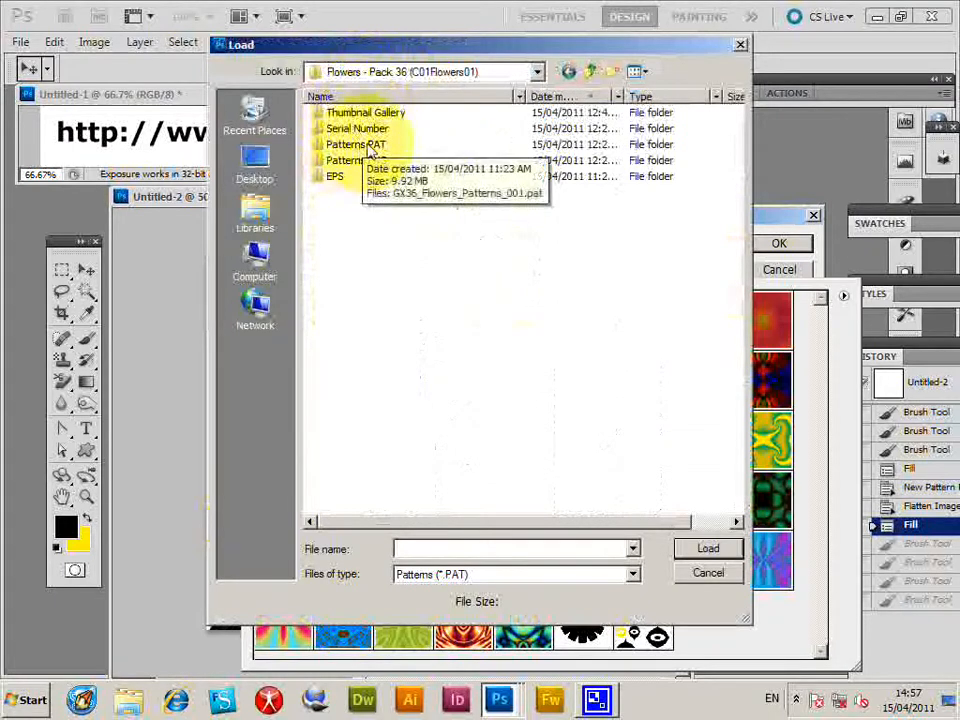
# Step: Load the flowers .pat file from the Patterns PAT folder
pyautogui.doubleClick(345, 144)
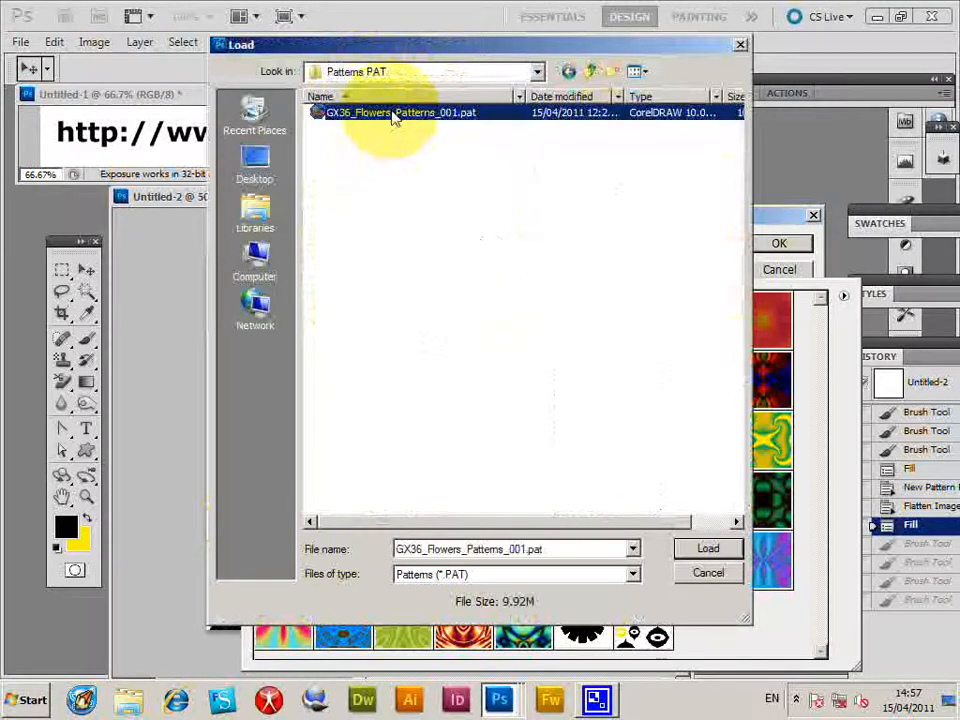
pyautogui.click(707, 548)
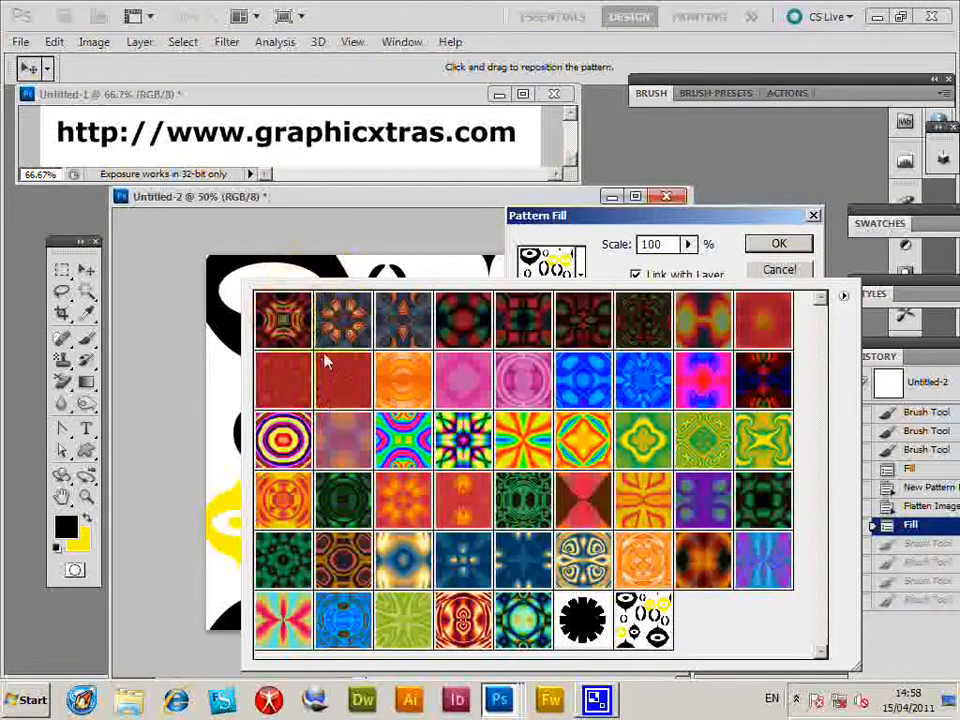
pyautogui.moveTo(505, 228)
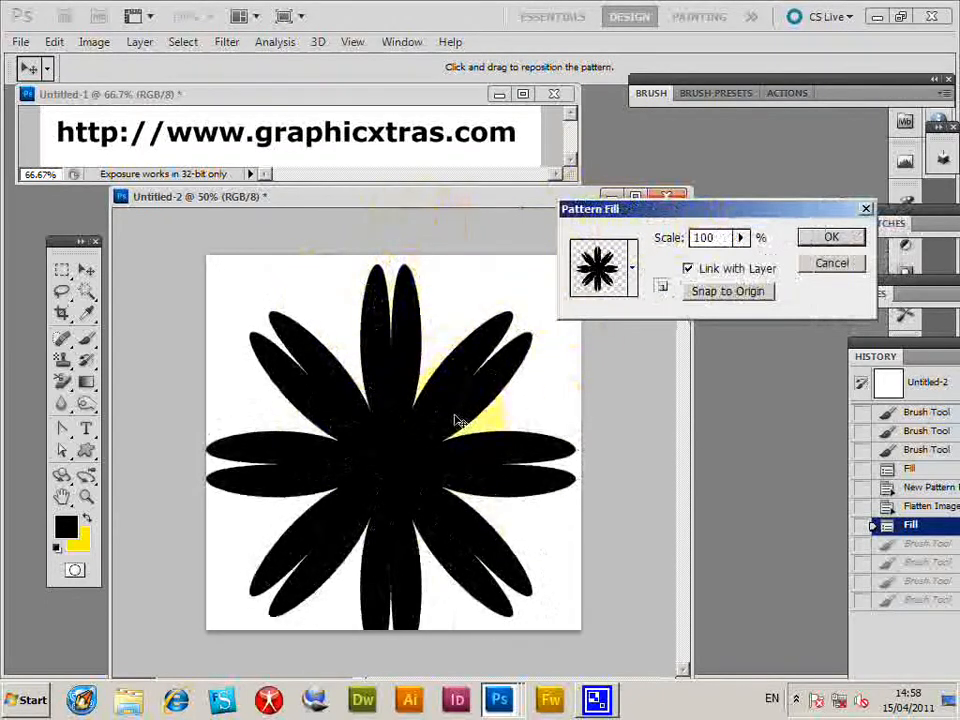
# Step: Set the flower pattern scale to 80% and confirm the fill
pyautogui.click(728, 291)
pyautogui.write('80')
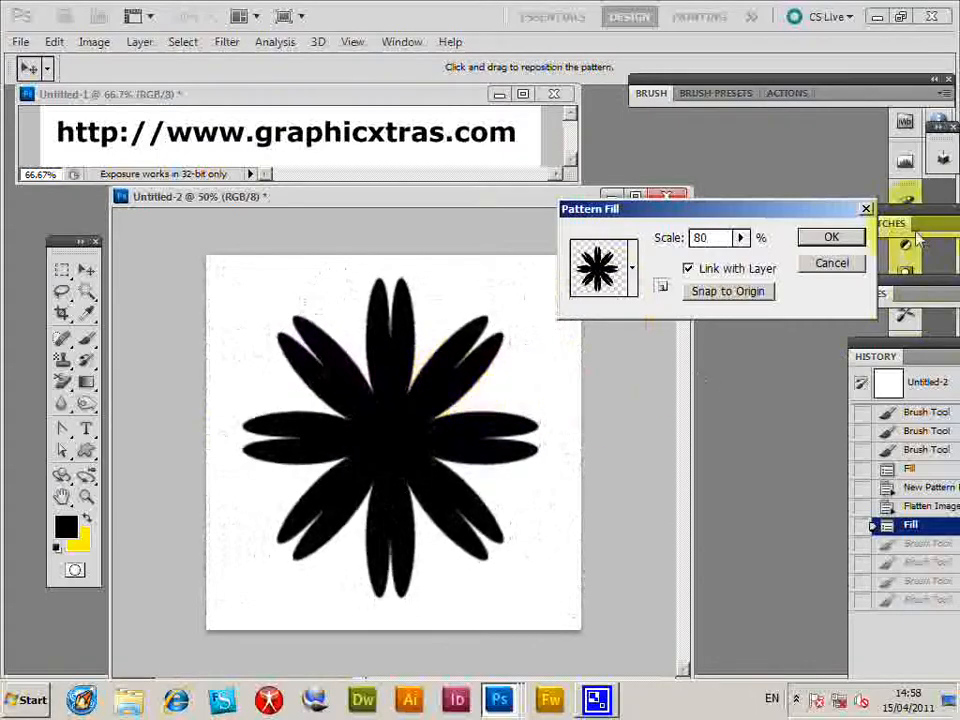
pyautogui.click(831, 237)
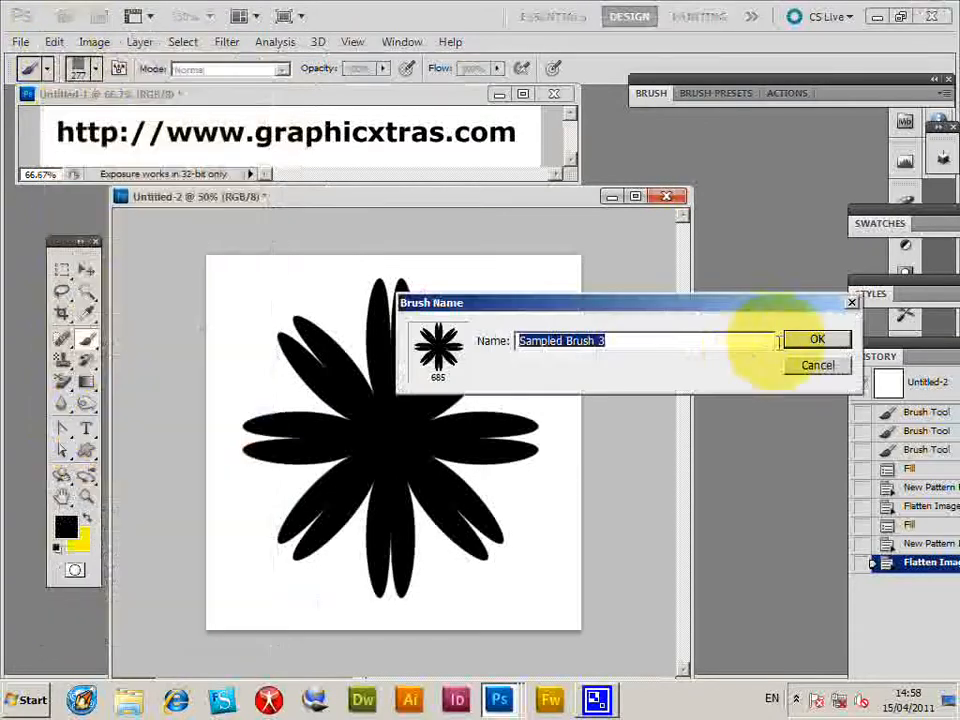
# Step: Save brush preset 'Sampled Brush 3' and show the brush preset picker
pyautogui.click(817, 339)
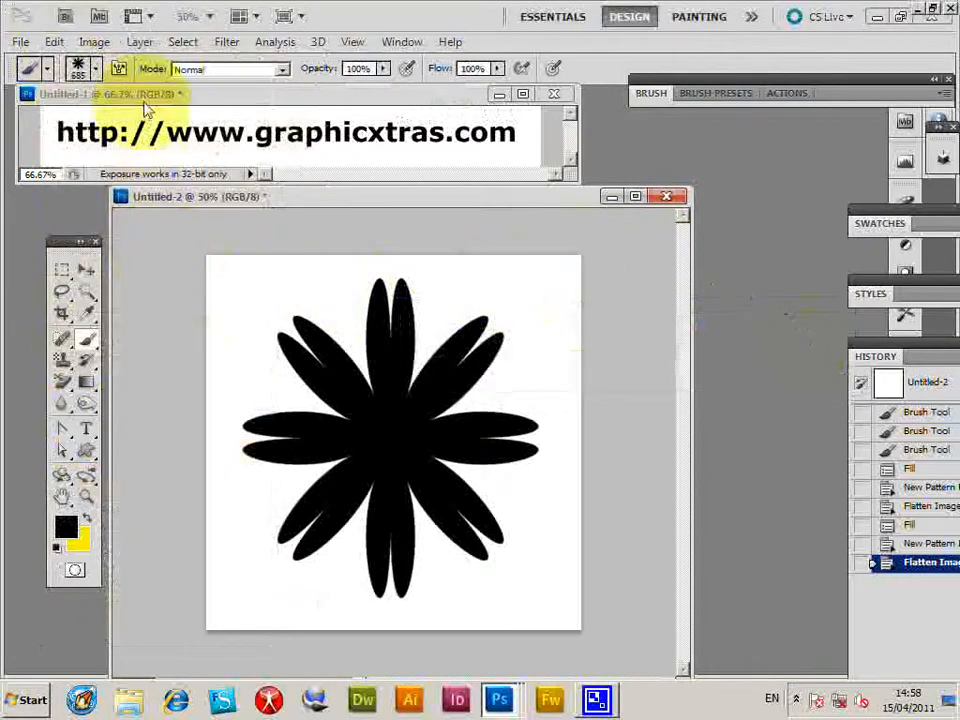
pyautogui.click(96, 68)
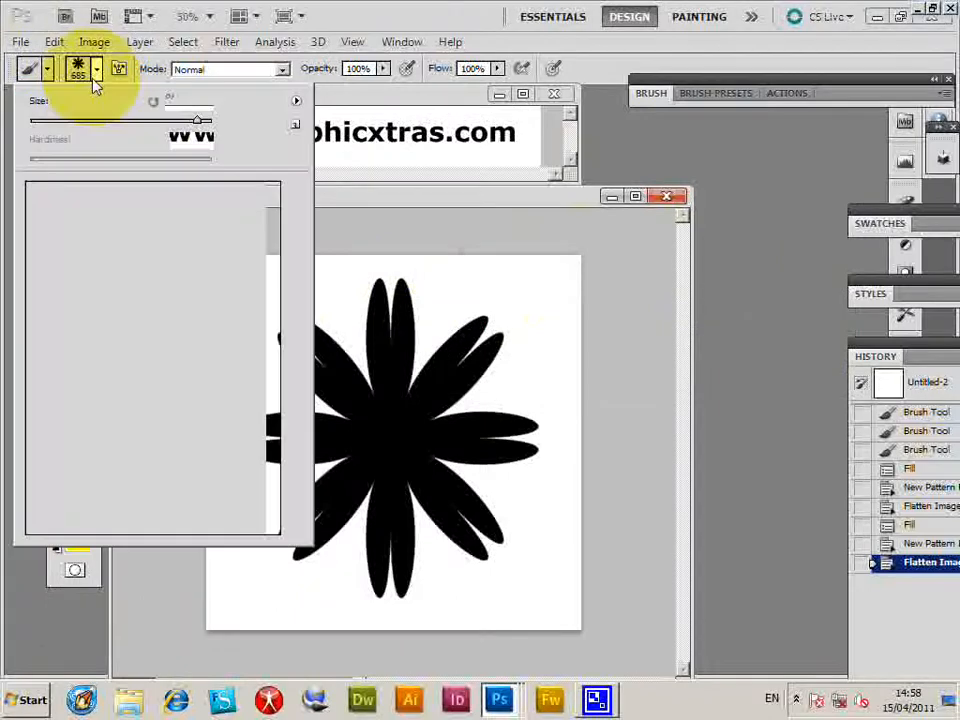